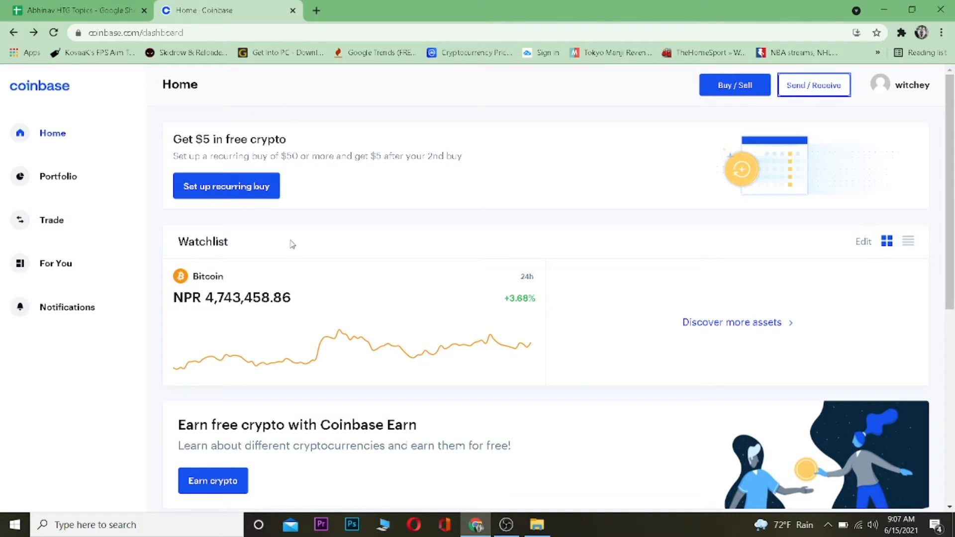
{"action": "mouse_move", "coordinate": [294, 124]}
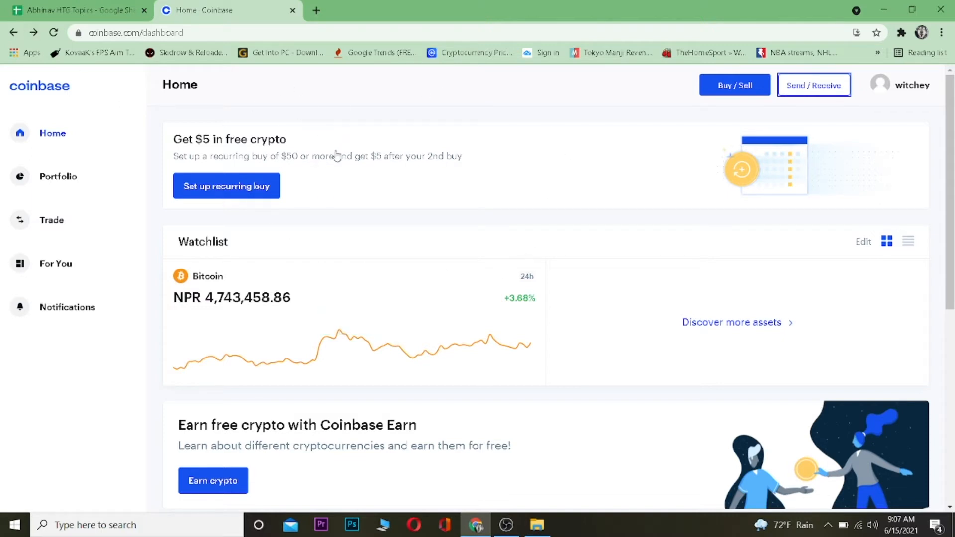
{"action": "mouse_move", "coordinate": [354, 122]}
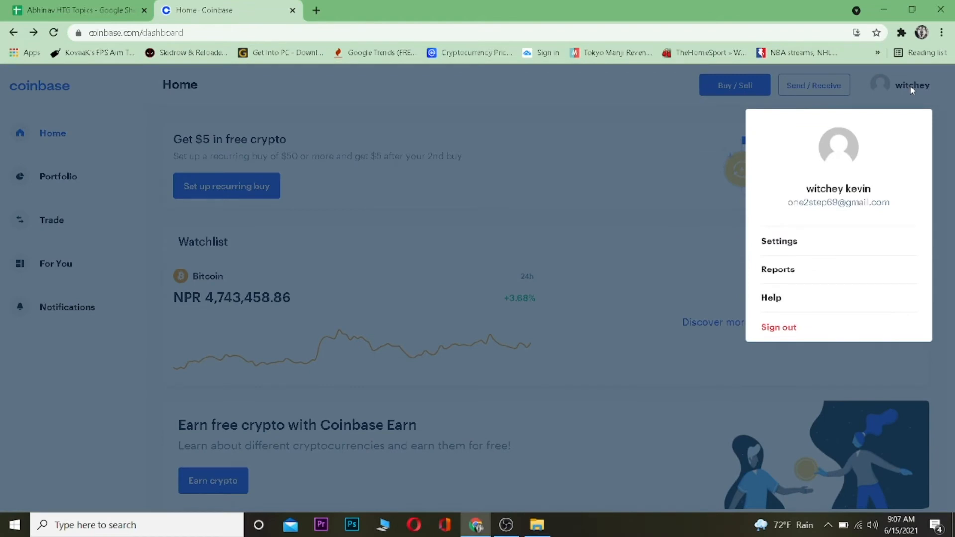
- Replace the Profile email address in Settings with the new address and save it
{"action": "left_click", "coordinate": [779, 241]}
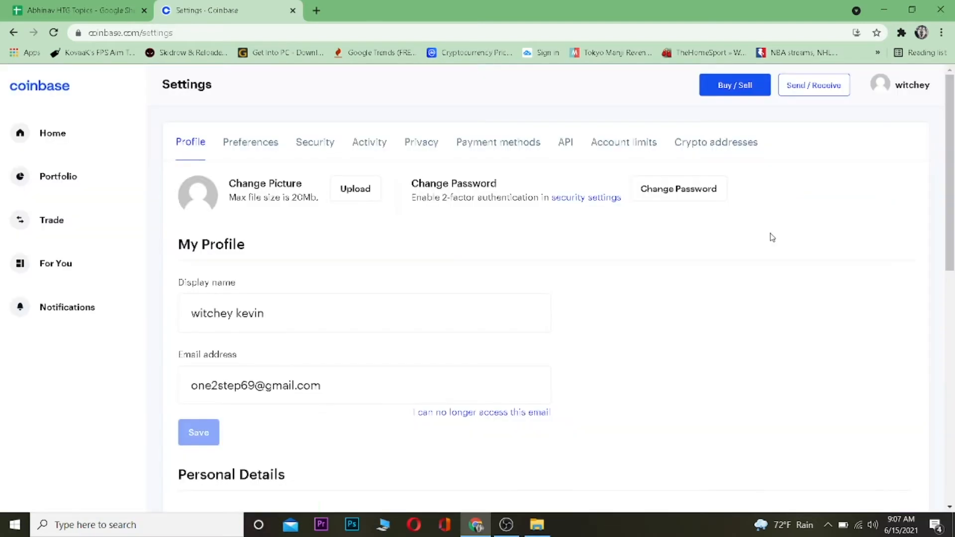
{"action": "mouse_move", "coordinate": [277, 435]}
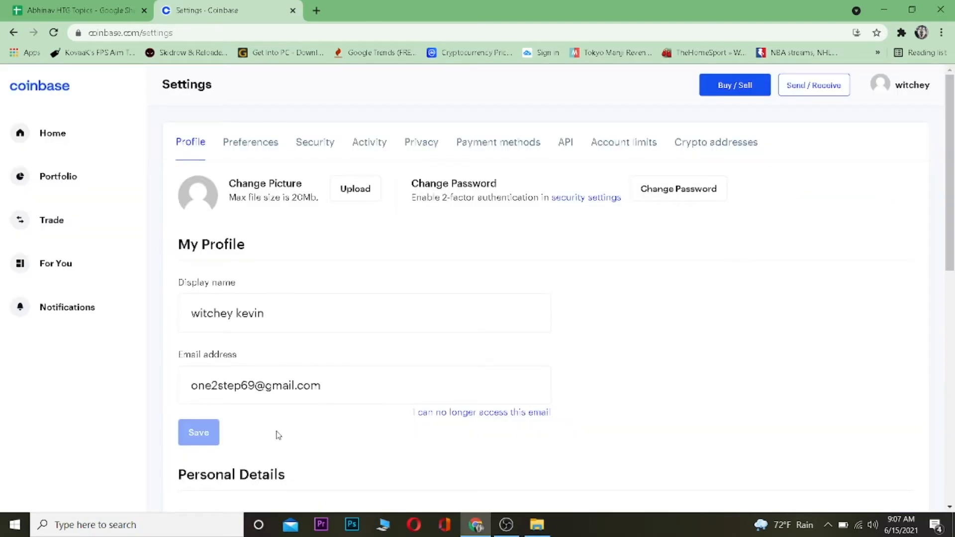
{"action": "left_click", "coordinate": [252, 385]}
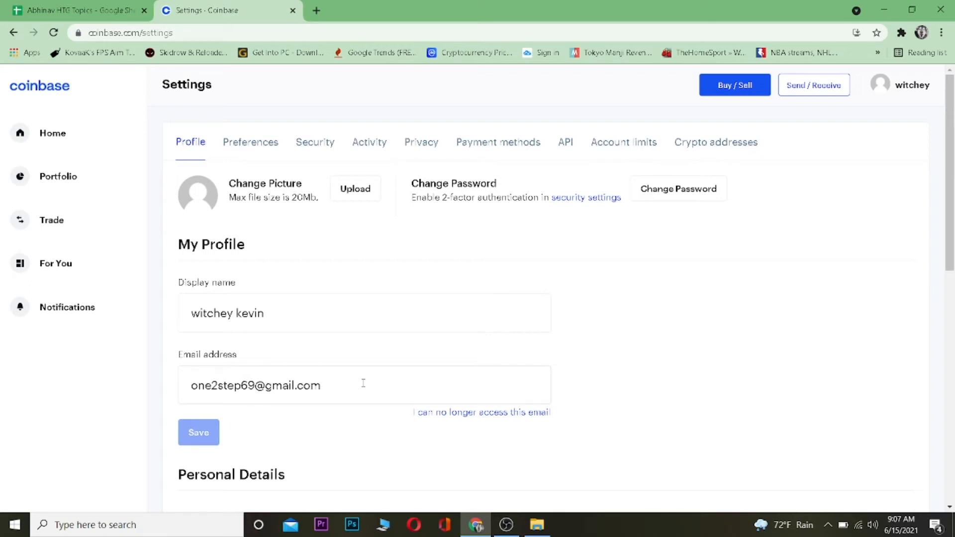
{"action": "mouse_move", "coordinate": [170, 418]}
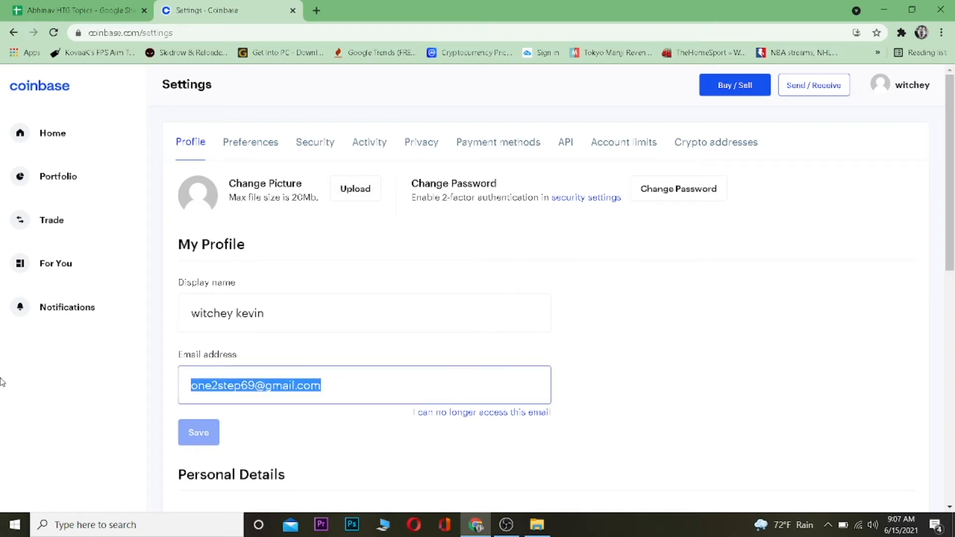
{"action": "key", "text": "Delete"}
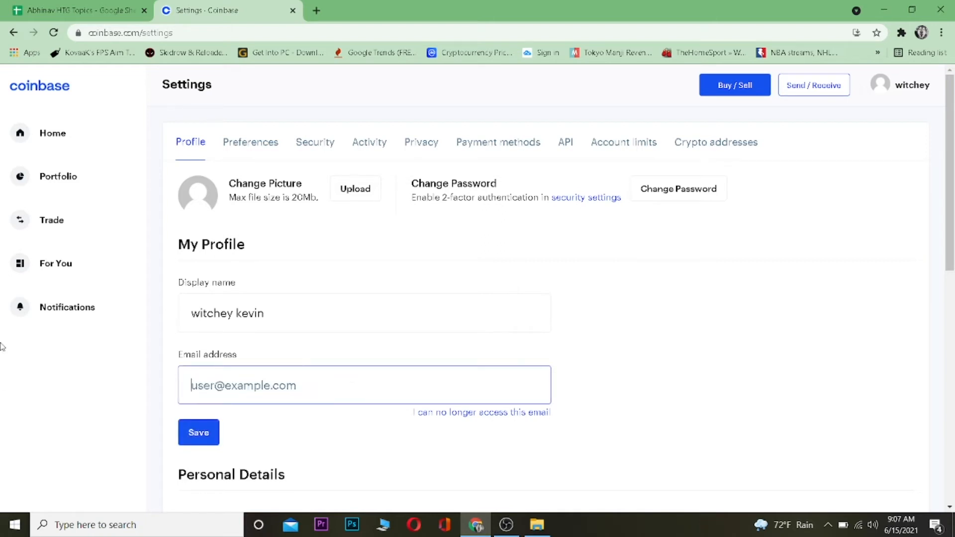
{"action": "left_click", "coordinate": [198, 432]}
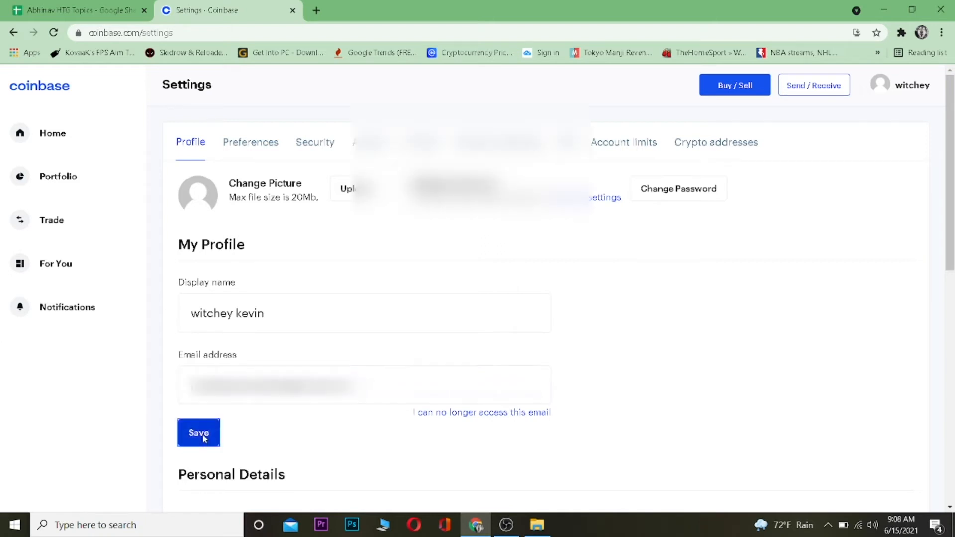
{"action": "left_click", "coordinate": [198, 432]}
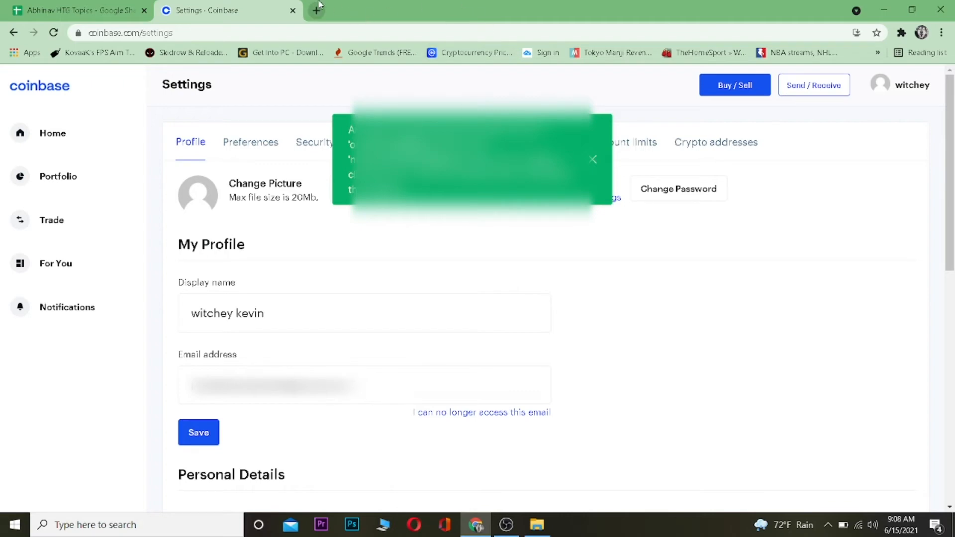
{"action": "left_click", "coordinate": [316, 11]}
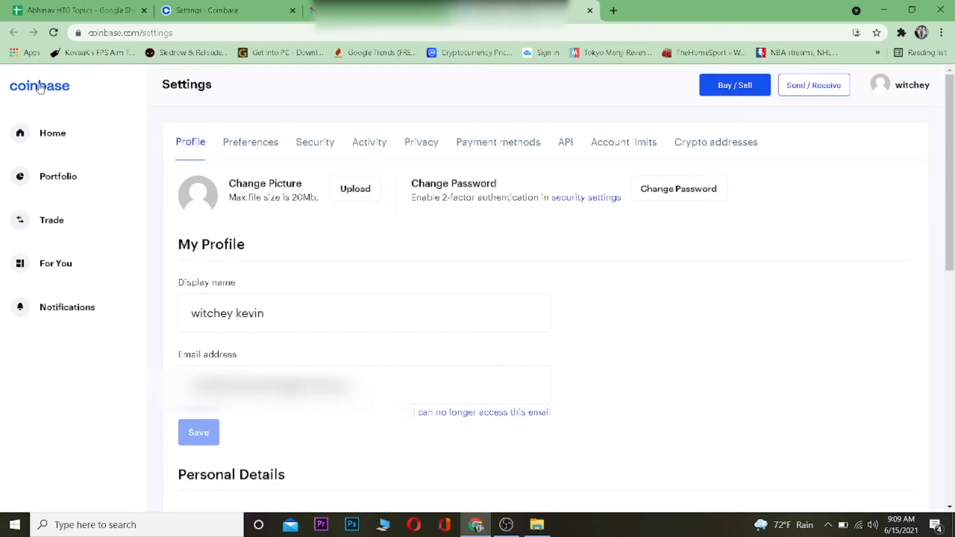
- Return to the Coinbase Home dashboard via the top-left logo
{"action": "left_click", "coordinate": [52, 132]}
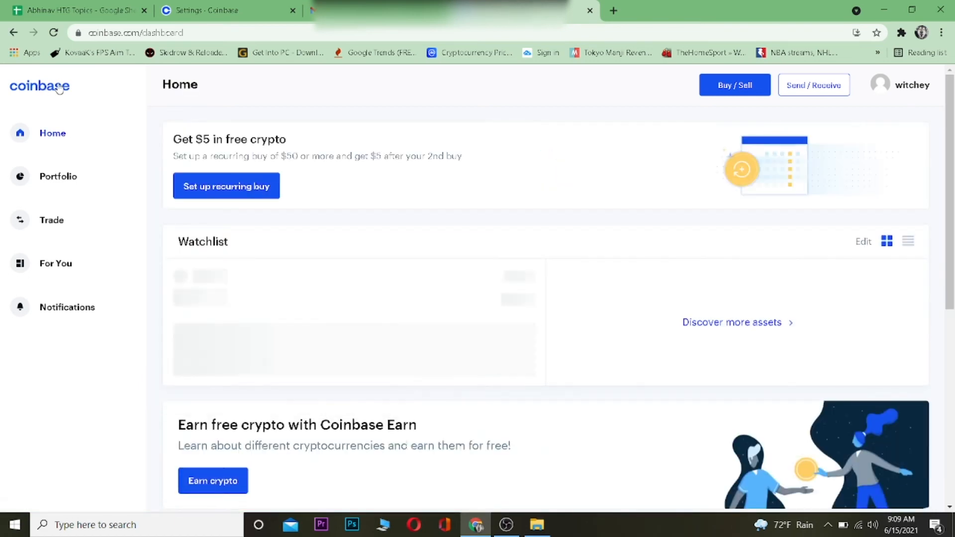